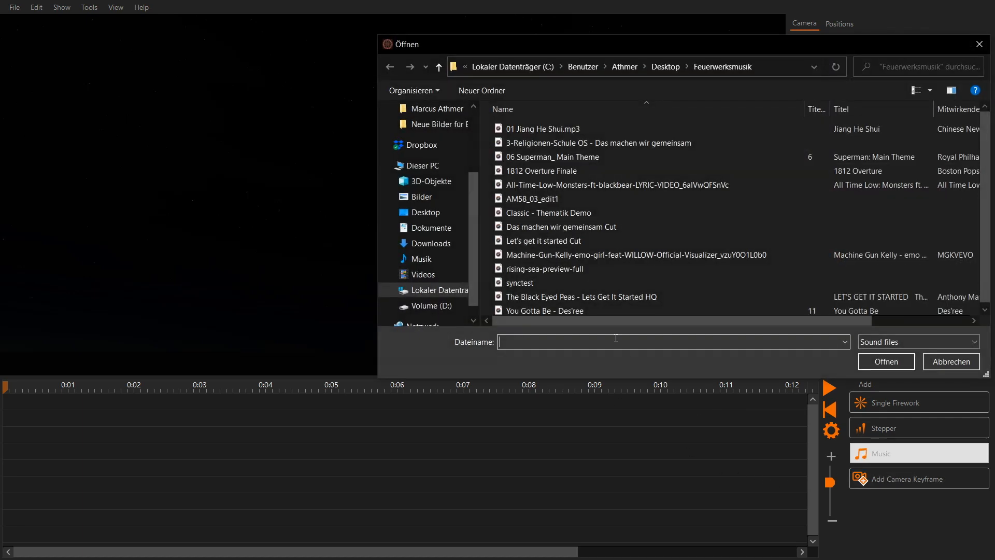
Load 1812 Overture Finale as the show's music track
{"action": "left_click", "coordinate": [541, 171]}
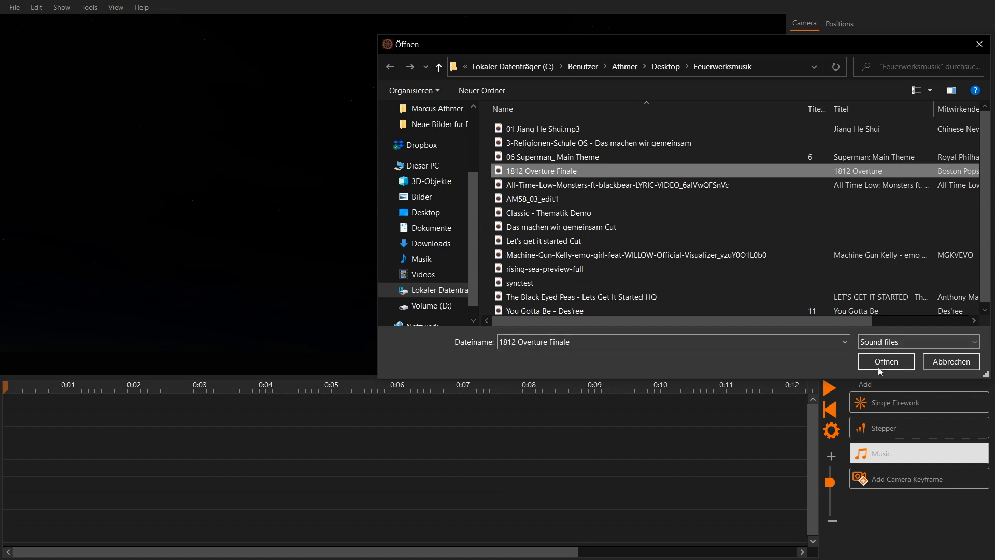
{"action": "left_click", "coordinate": [884, 361]}
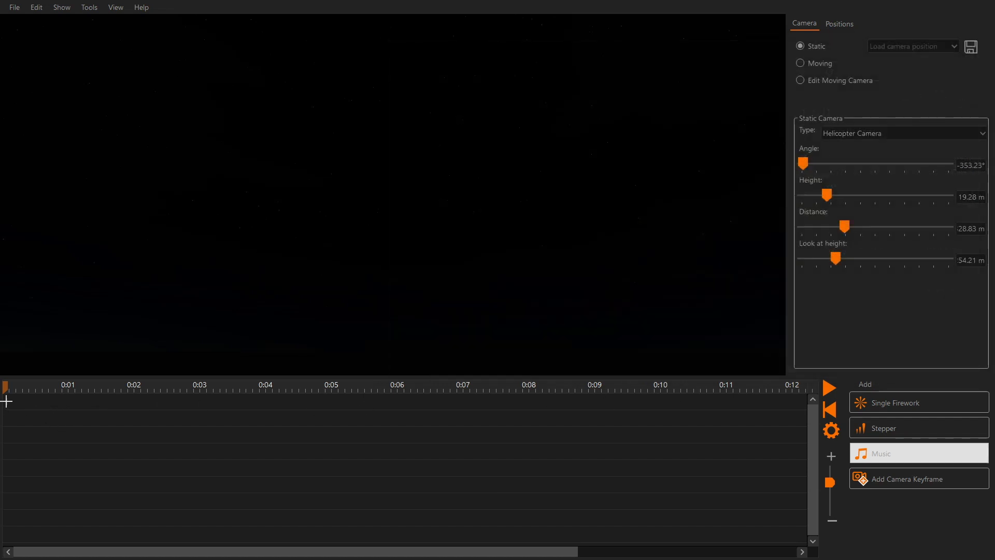
{"action": "left_click", "coordinate": [917, 453]}
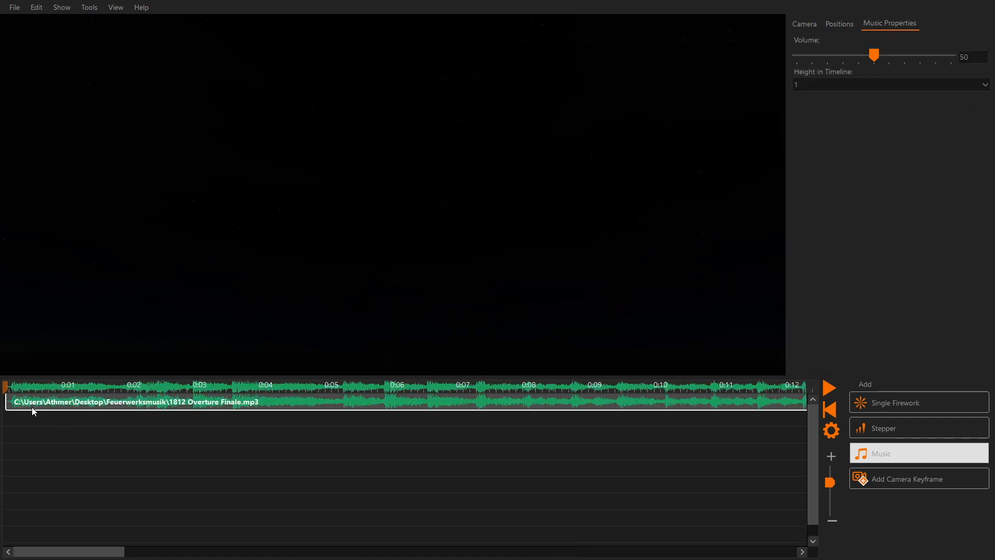
{"action": "left_click", "coordinate": [803, 24]}
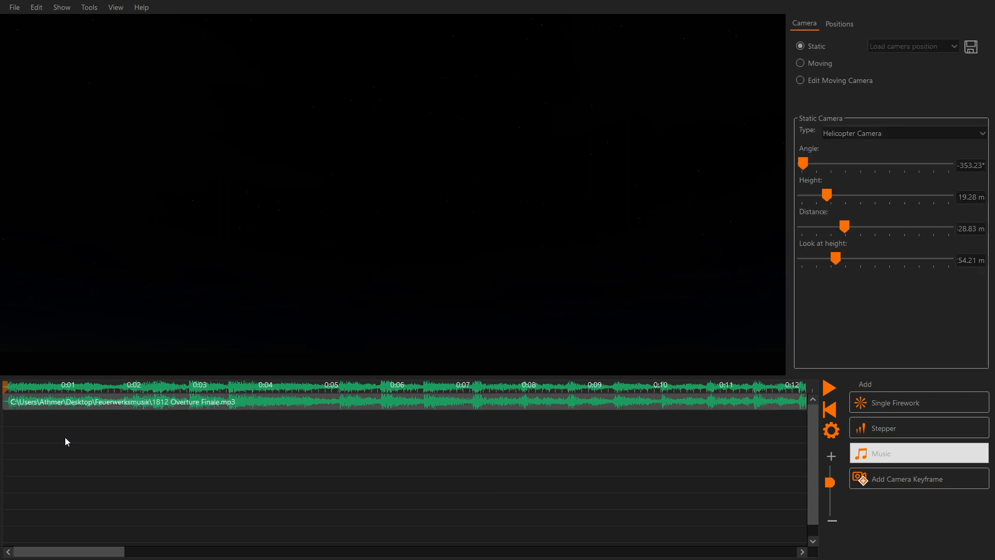
{"action": "mouse_move", "coordinate": [120, 411]}
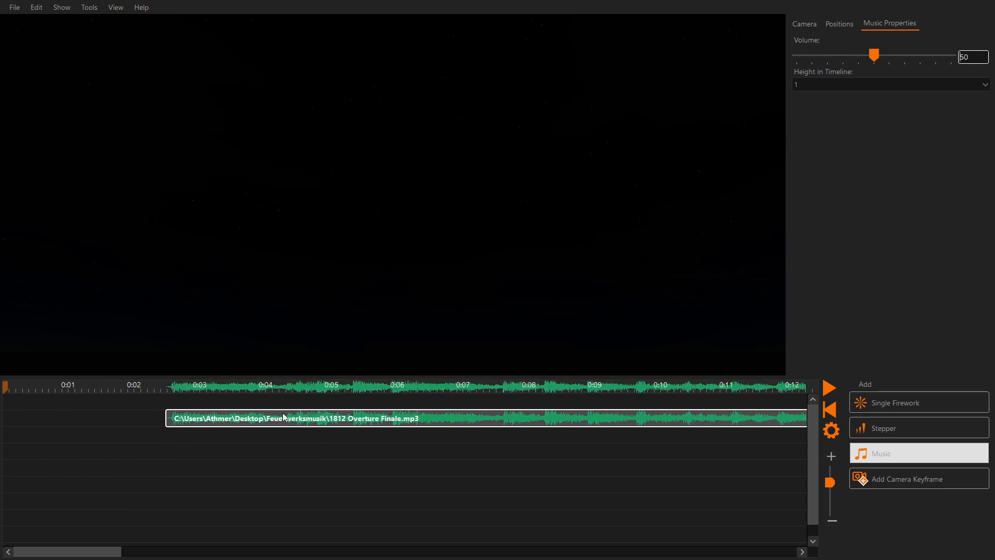
{"action": "left_click", "coordinate": [803, 23]}
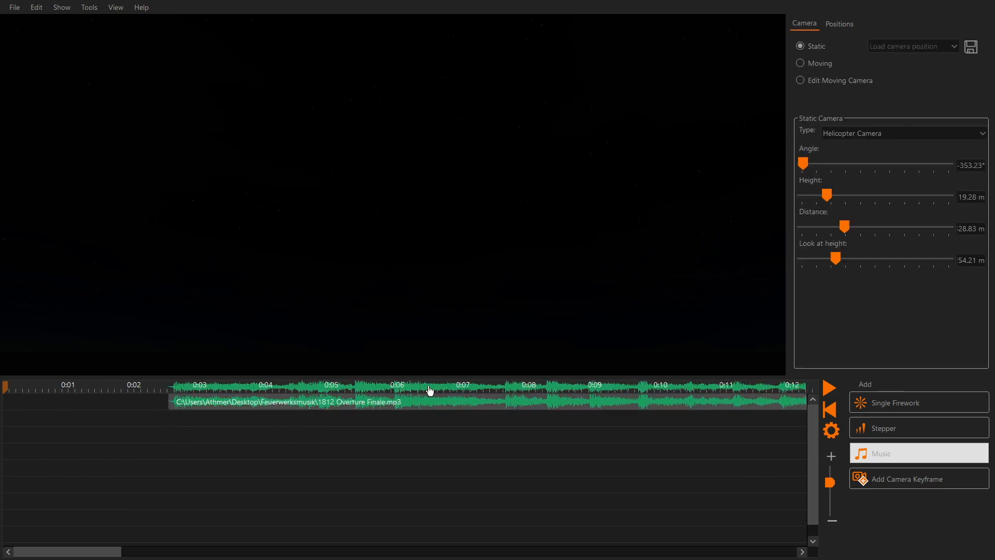
{"action": "mouse_move", "coordinate": [326, 390]}
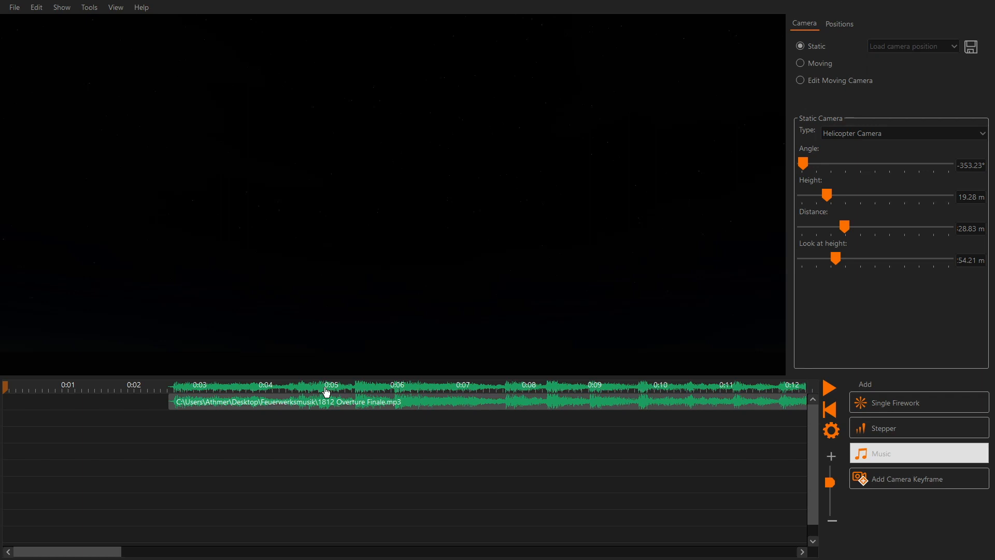
{"action": "mouse_move", "coordinate": [356, 397]}
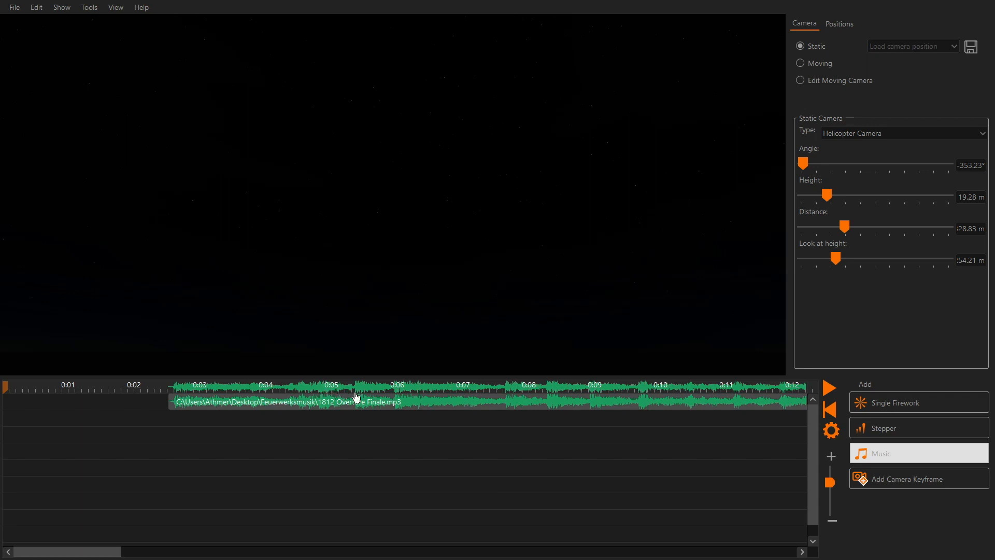
Lower the music track's volume to 30 in its properties
{"action": "left_click", "coordinate": [286, 402]}
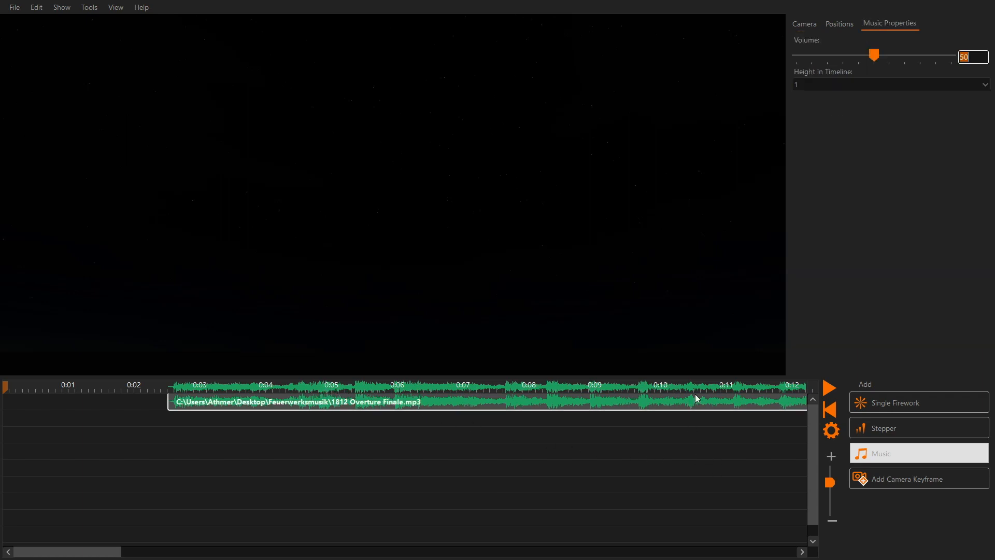
{"action": "left_click_drag", "start_coordinate": [874, 56], "coordinate": [846, 56]}
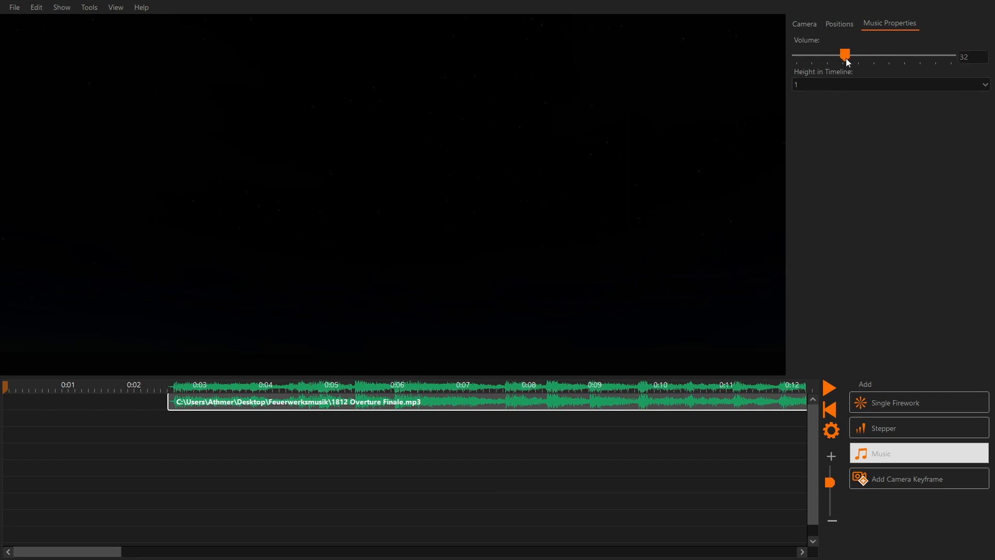
{"action": "left_click_drag", "start_coordinate": [846, 54], "coordinate": [843, 54]}
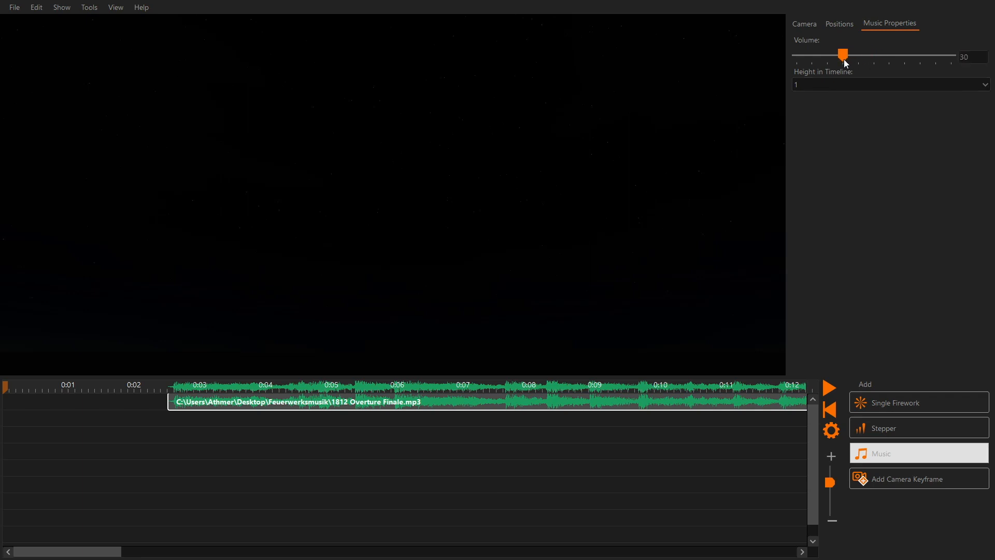
{"action": "mouse_move", "coordinate": [352, 464]}
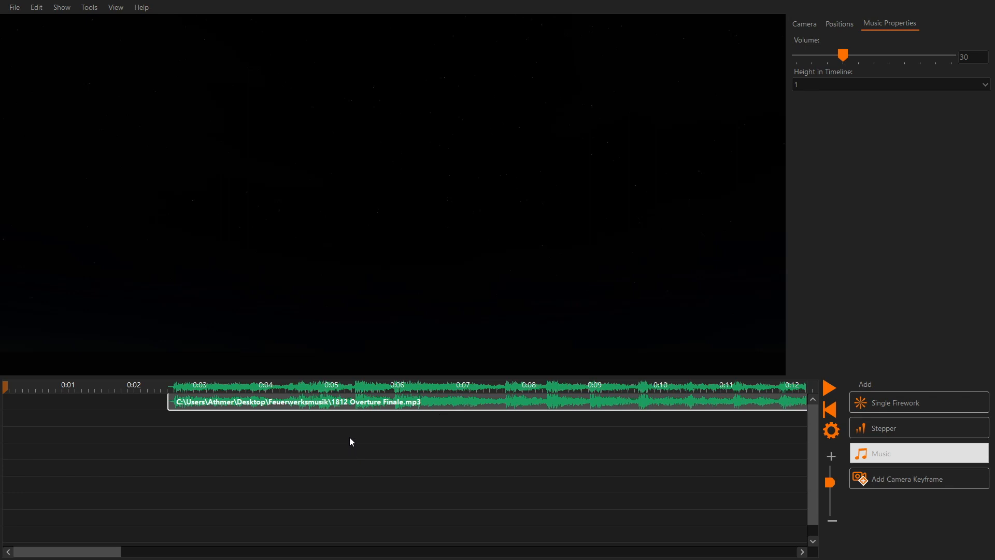
{"action": "mouse_move", "coordinate": [349, 431]}
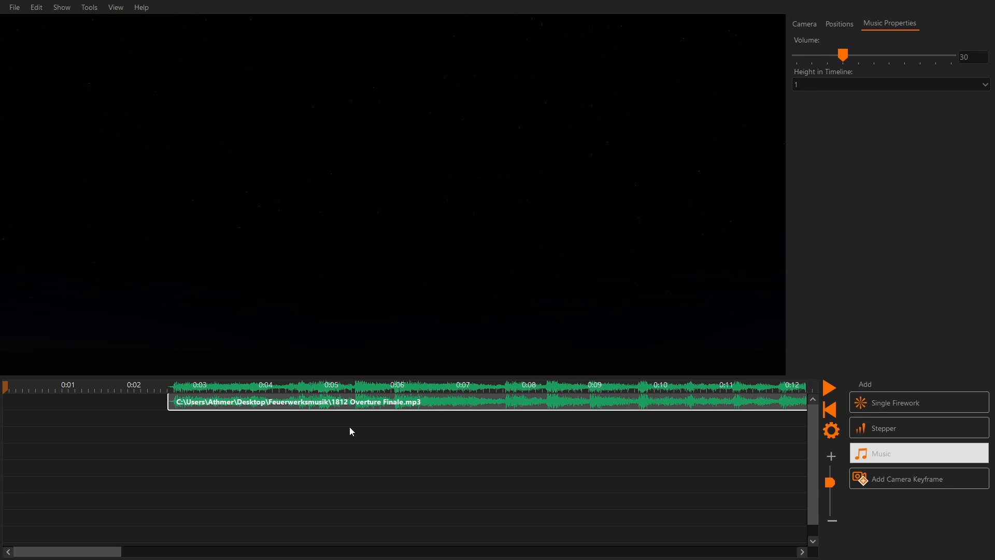
Enable Display Music in Timeline so the waveform sits across the timeline header
{"action": "right_click", "coordinate": [349, 431]}
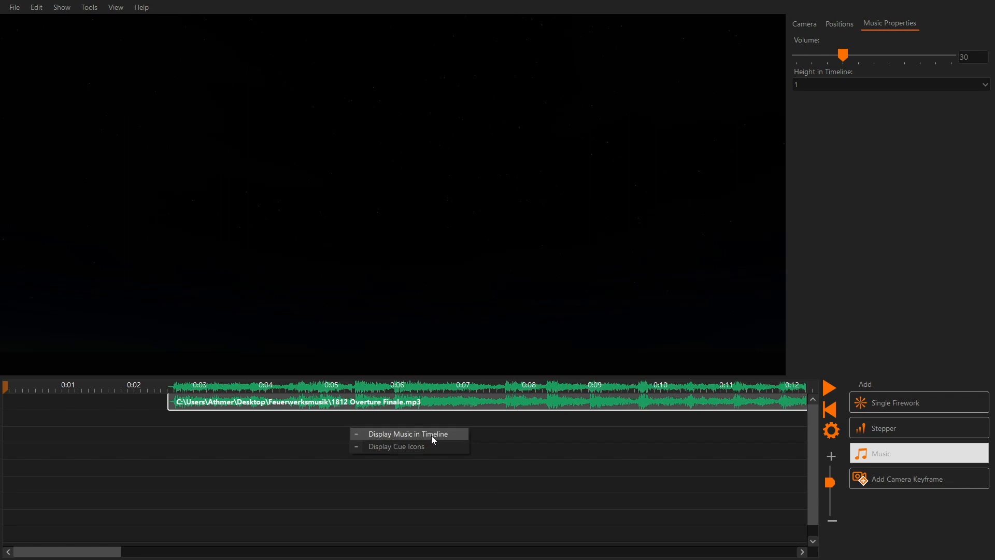
{"action": "left_click", "coordinate": [411, 433]}
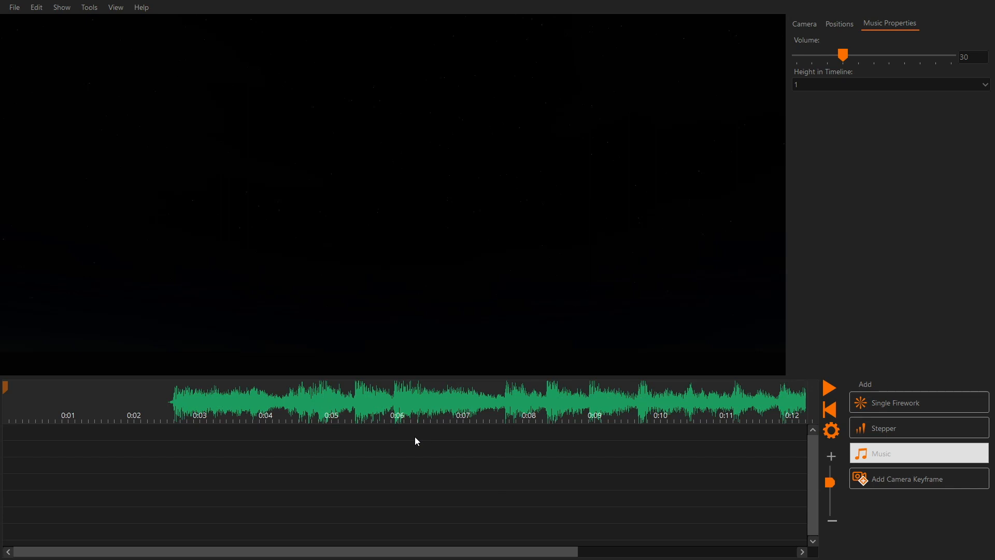
{"action": "left_click", "coordinate": [803, 24]}
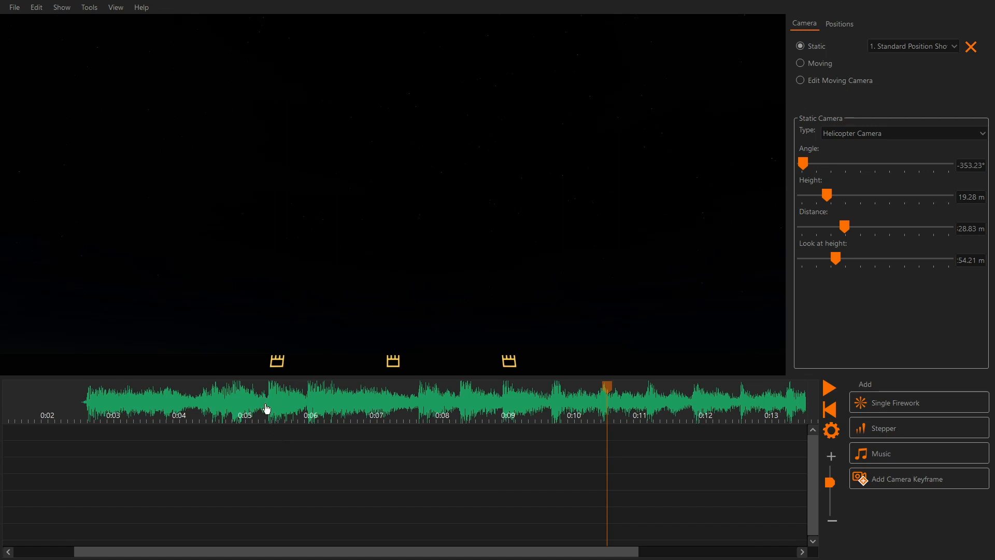
{"action": "mouse_move", "coordinate": [310, 427]}
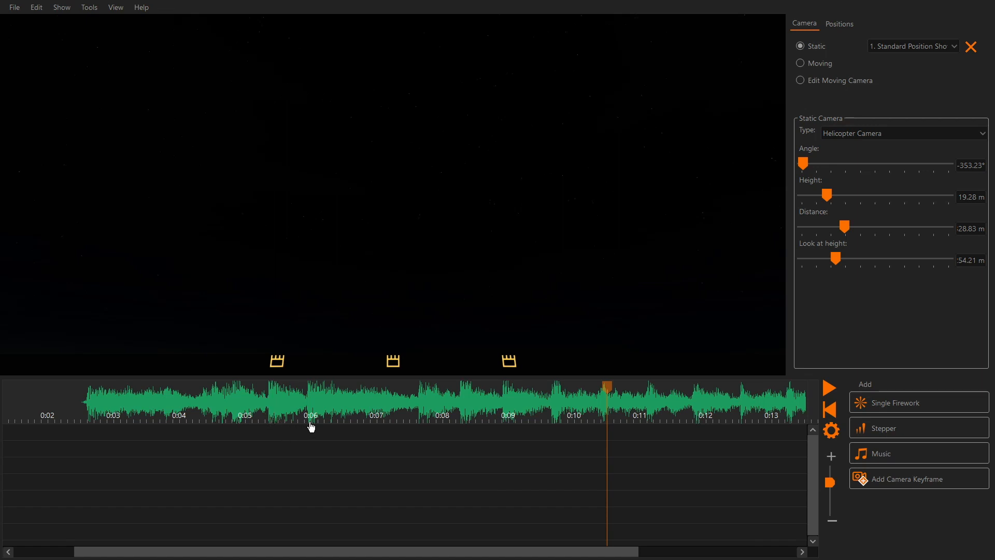
{"action": "mouse_move", "coordinate": [462, 426]}
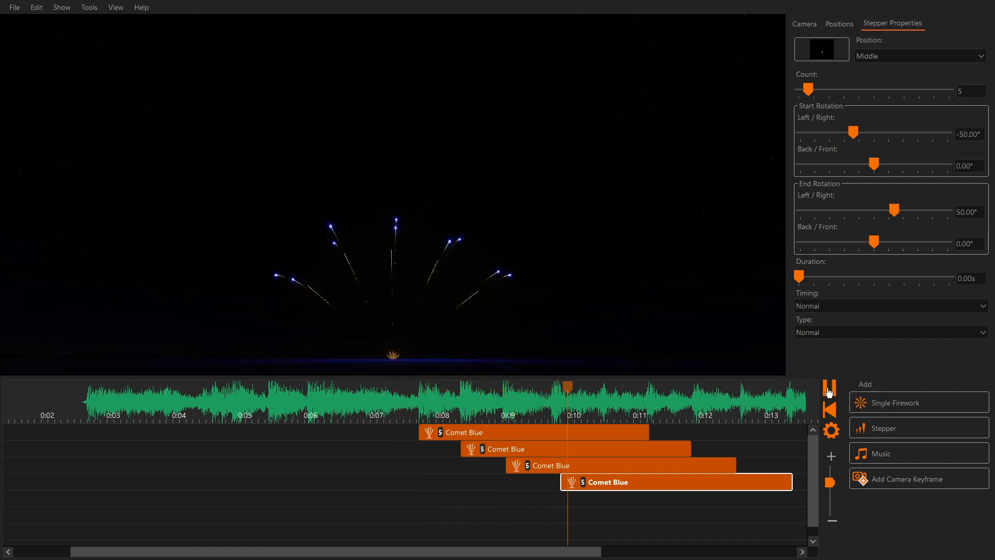
Preview the Comet Blue stepper cues, replaying and scrubbing across them
{"action": "left_click", "coordinate": [830, 388]}
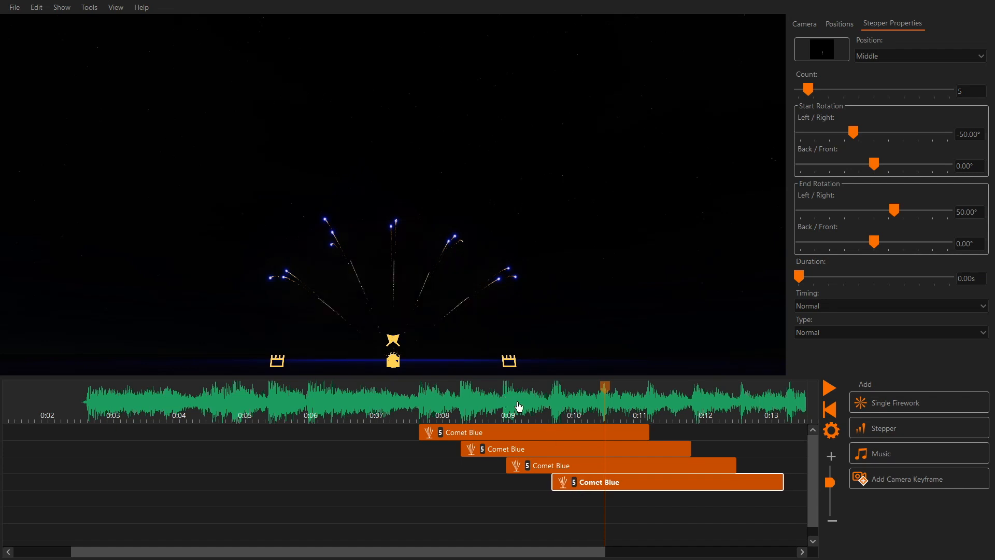
{"action": "left_click", "coordinate": [829, 390]}
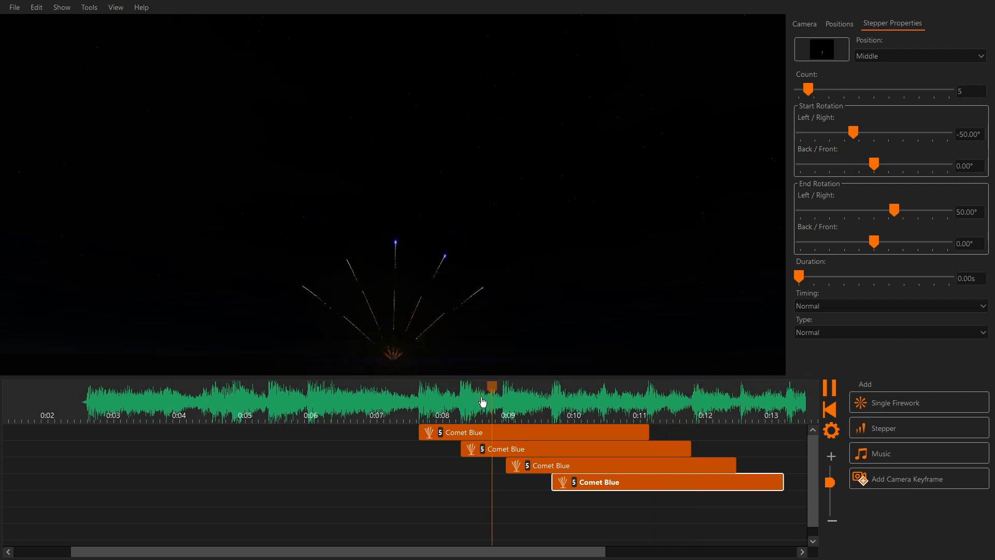
{"action": "left_click_drag", "start_coordinate": [492, 403], "coordinate": [403, 403]}
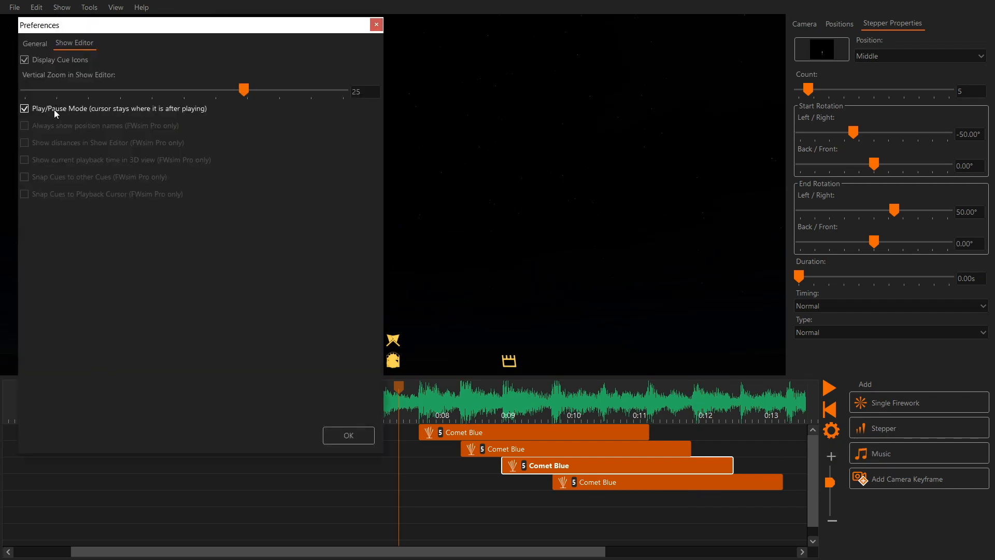
Turn off keeping the playback cursor where it stopped and deselect the stepper cues
{"action": "left_click", "coordinate": [25, 109]}
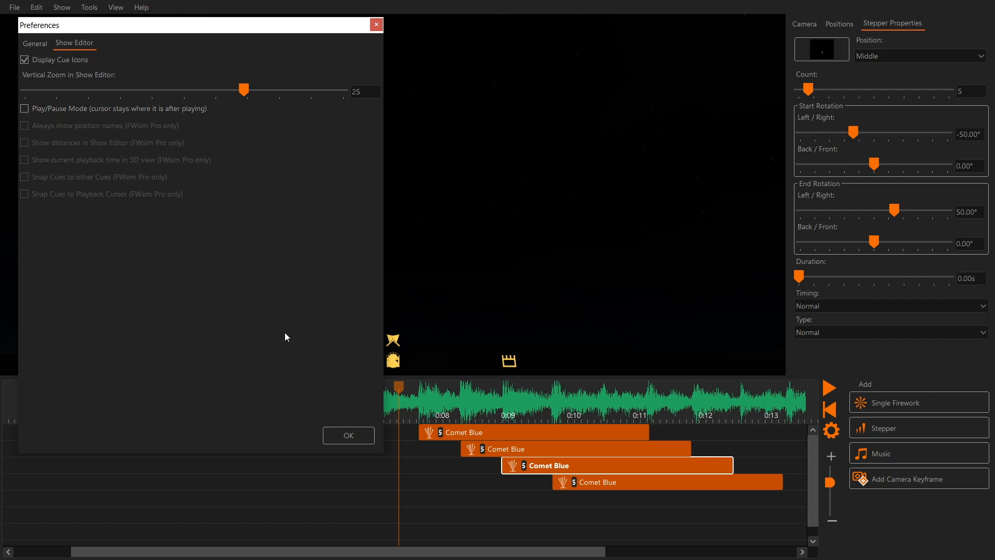
{"action": "left_click", "coordinate": [348, 434]}
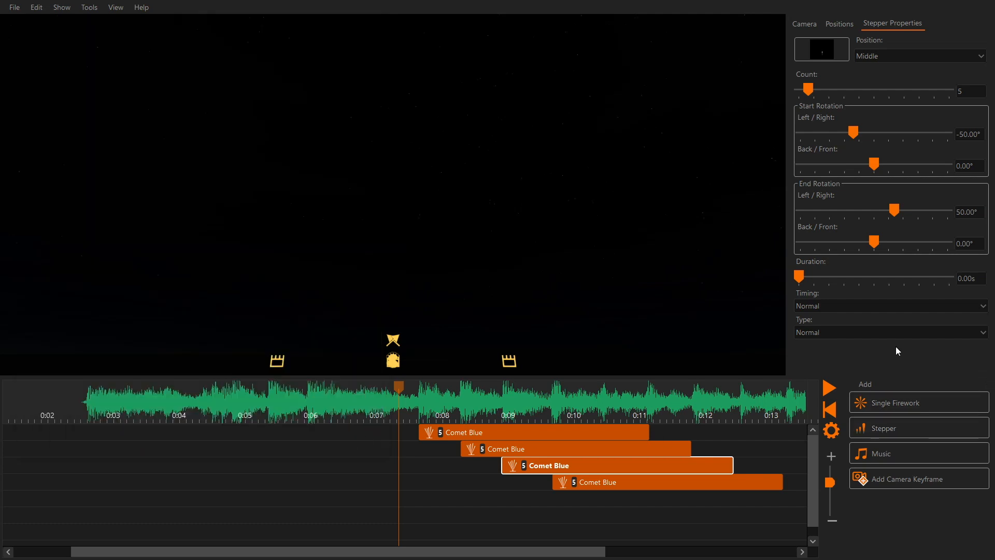
{"action": "left_click", "coordinate": [829, 388]}
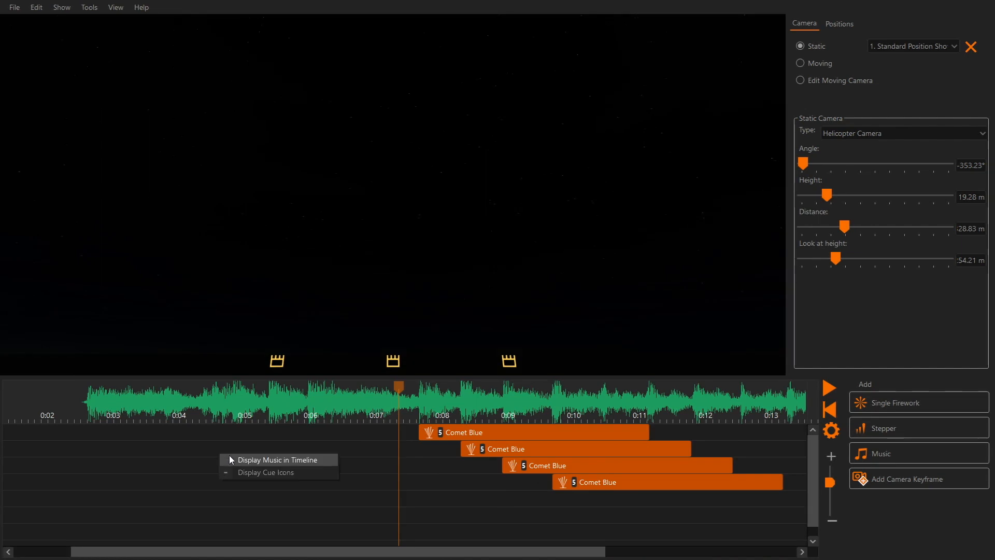
Show the music track as a timeline row and start Synchronize with Music on it
{"action": "left_click", "coordinate": [278, 459]}
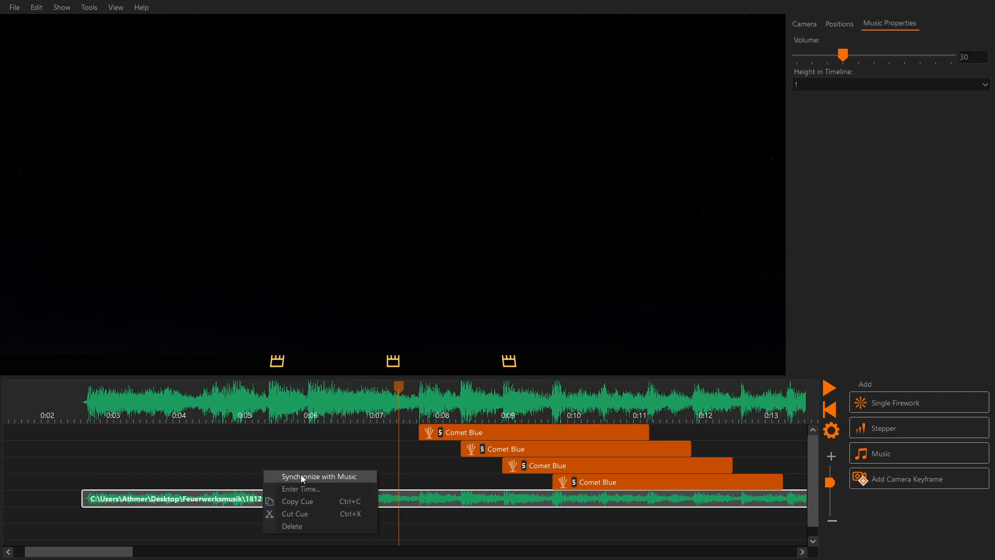
{"action": "left_click", "coordinate": [319, 476]}
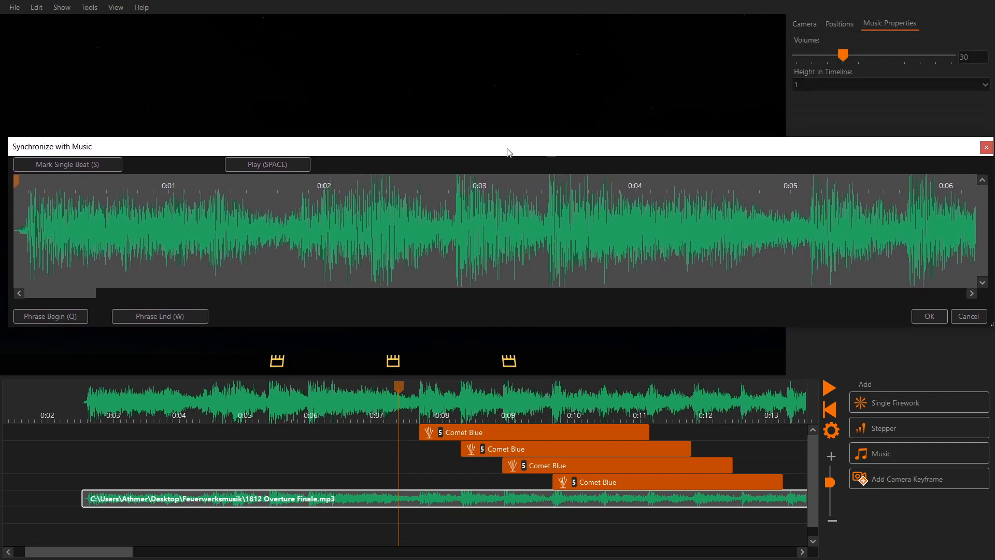
{"action": "mouse_move", "coordinate": [170, 199]}
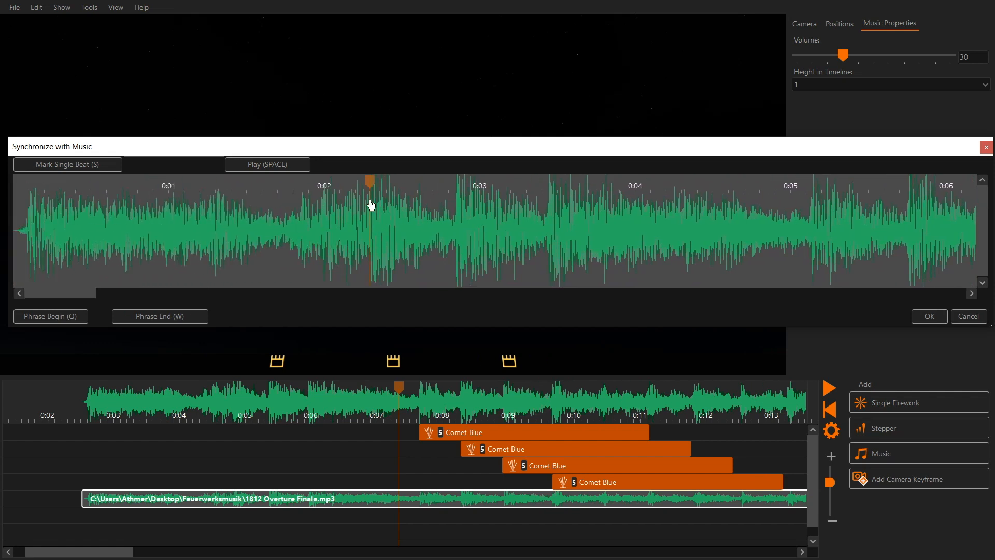
{"action": "mouse_move", "coordinate": [453, 204]}
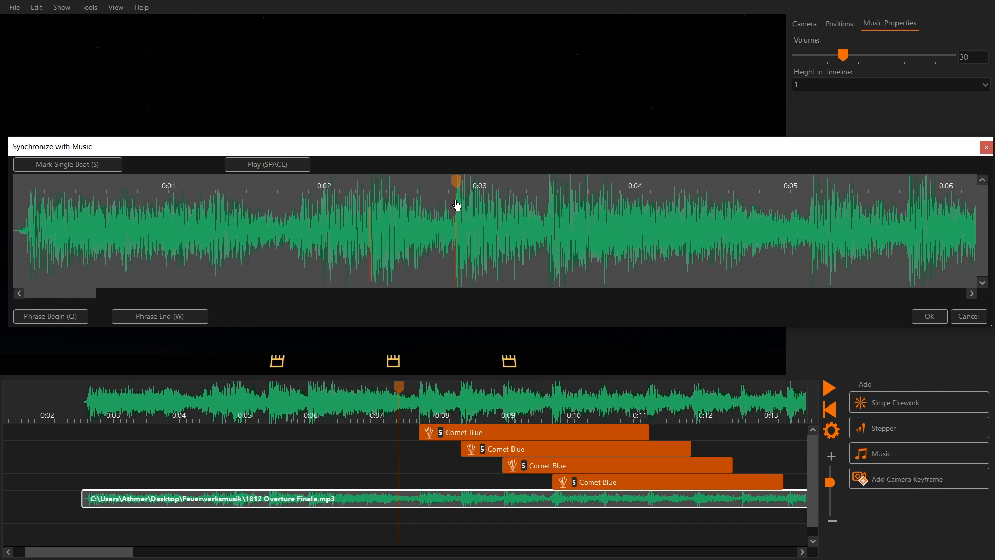
Play the 1812 Overture and mark beats along its opening seconds, then stop
{"action": "left_click", "coordinate": [267, 164]}
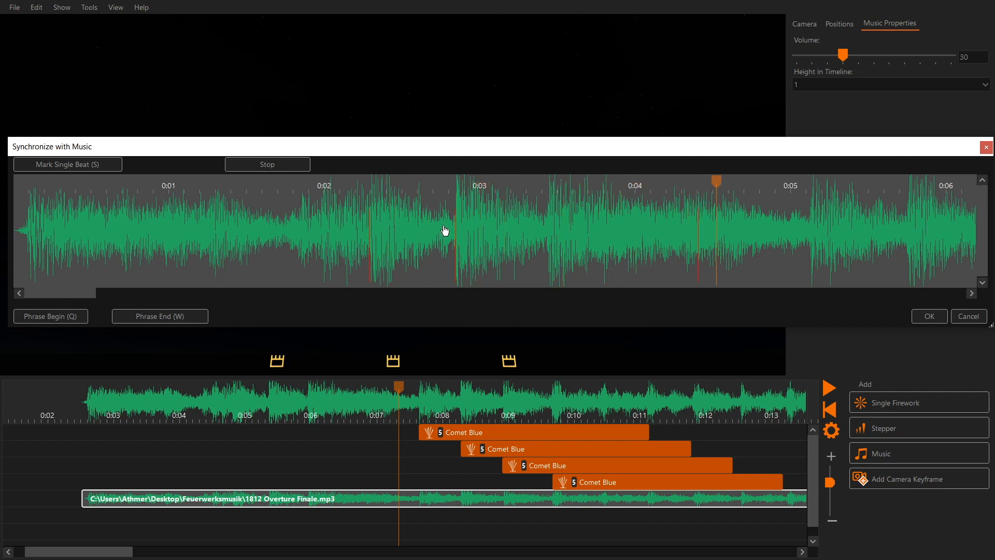
{"action": "left_click", "coordinate": [267, 164]}
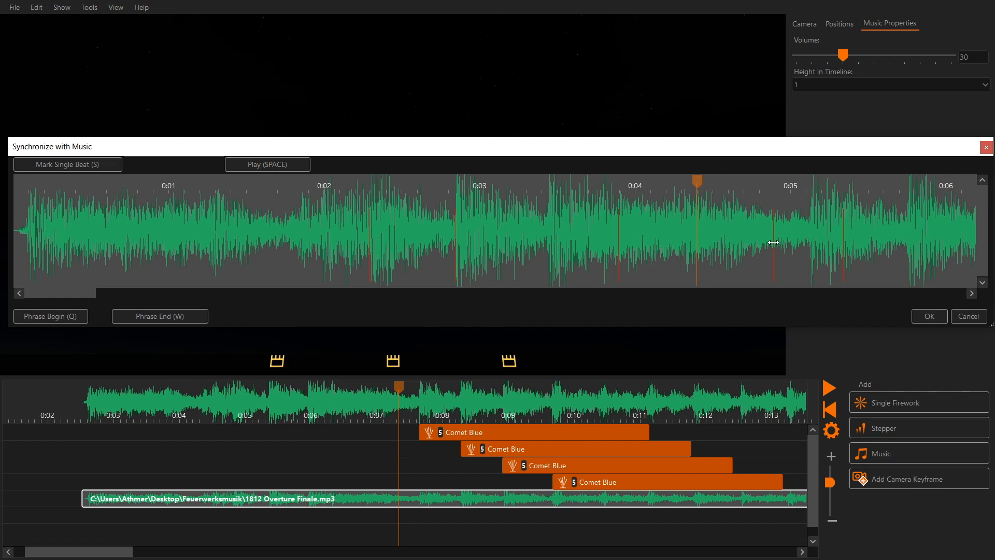
{"action": "left_click", "coordinate": [267, 164]}
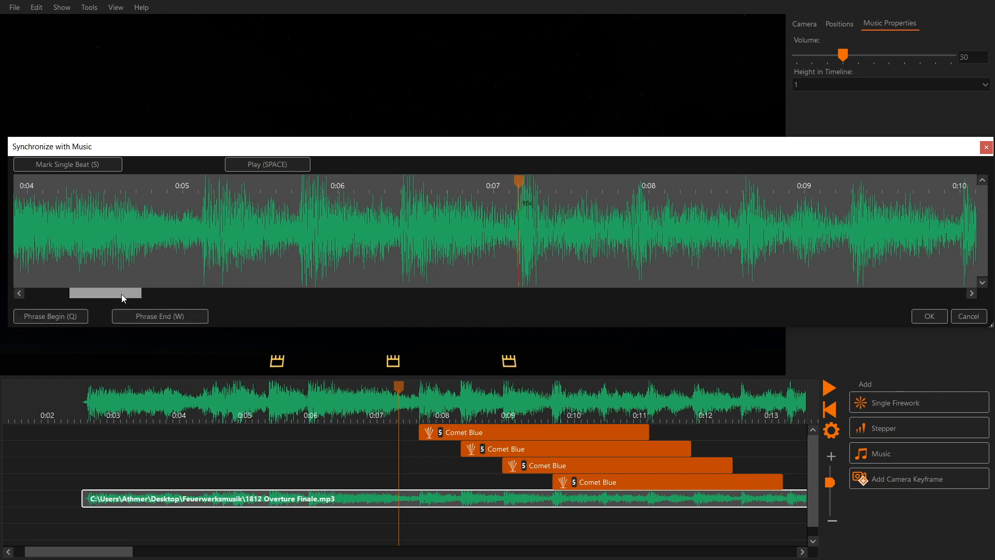
Edit the phrase marker near 0:18 to set its beat count
{"action": "left_click_drag", "start_coordinate": [105, 292], "coordinate": [239, 292]}
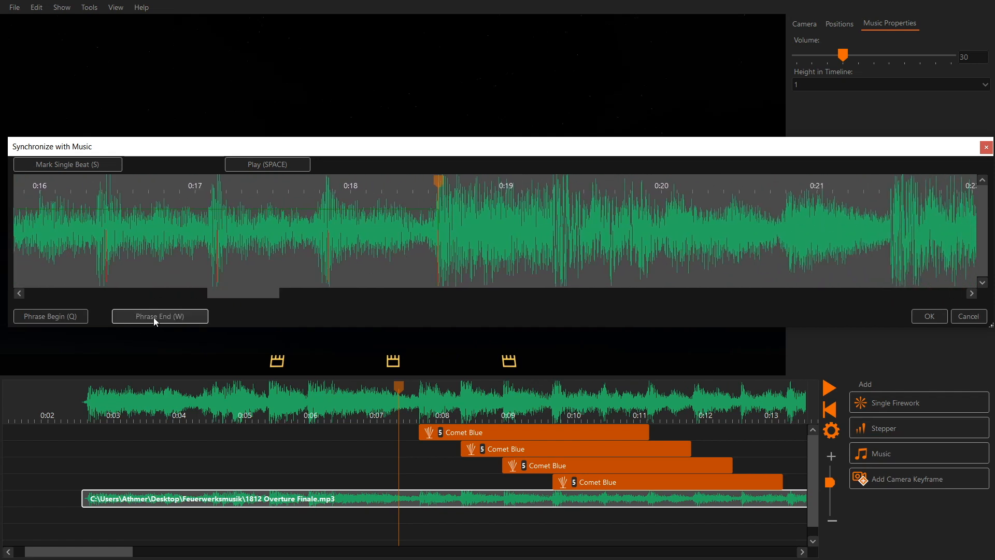
{"action": "mouse_move", "coordinate": [255, 265]}
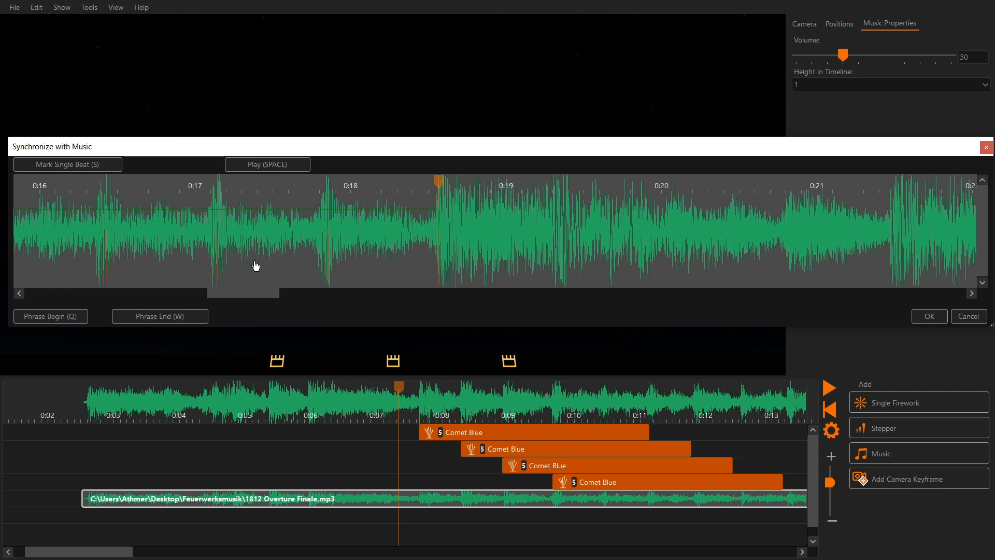
{"action": "mouse_move", "coordinate": [411, 254]}
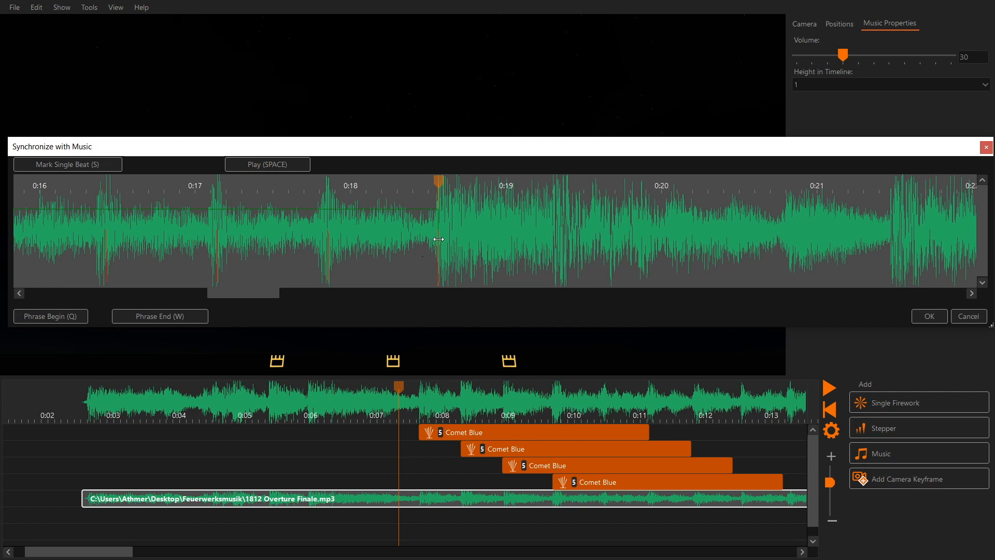
{"action": "right_click", "coordinate": [436, 240]}
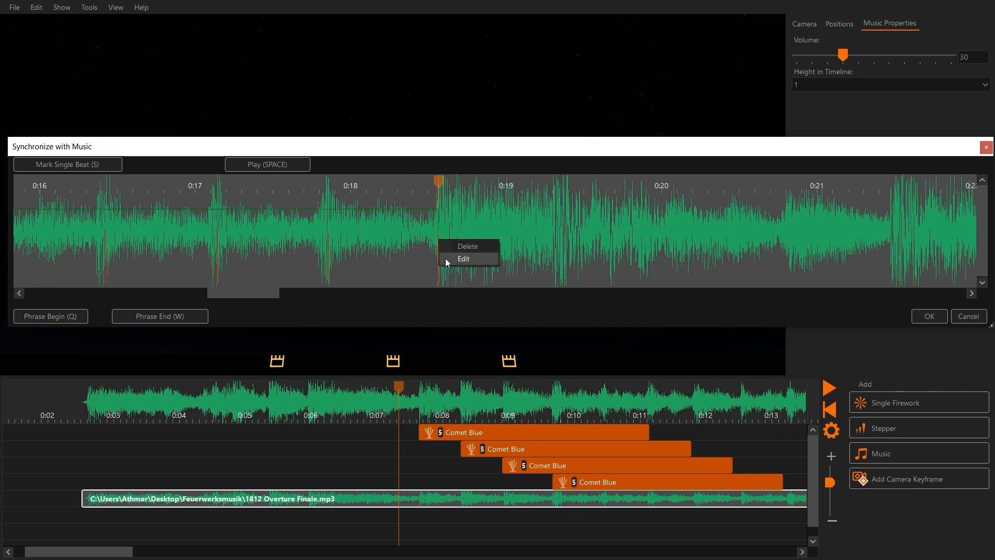
{"action": "left_click", "coordinate": [463, 260]}
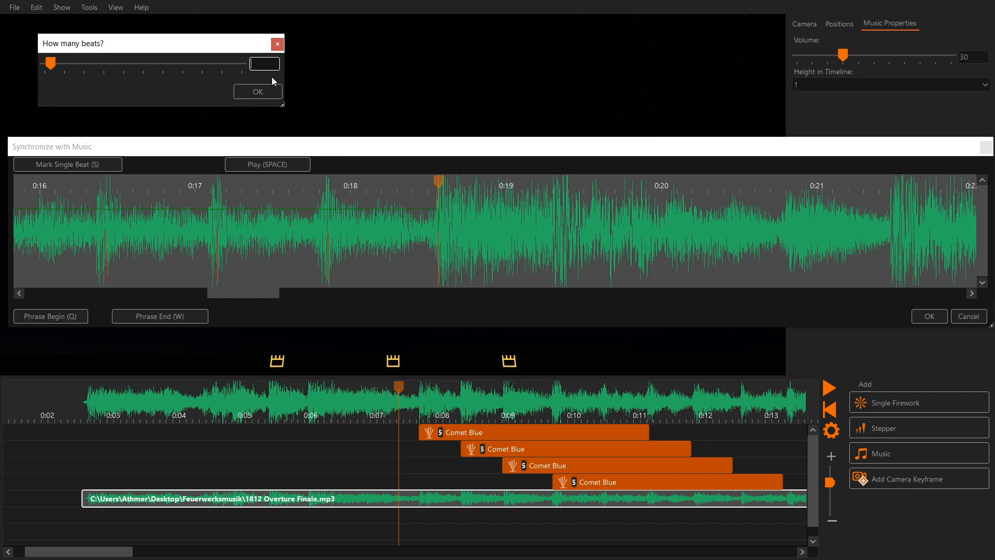
Confirm the beat count, then play back the phrase to check the evenly spaced markers
{"action": "left_click", "coordinate": [257, 91]}
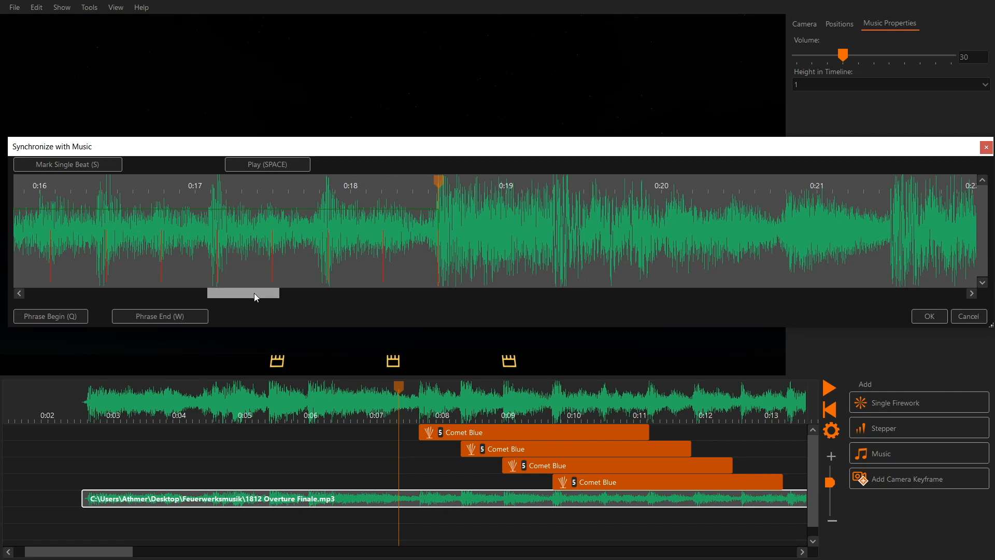
{"action": "left_click_drag", "start_coordinate": [243, 292], "coordinate": [146, 292]}
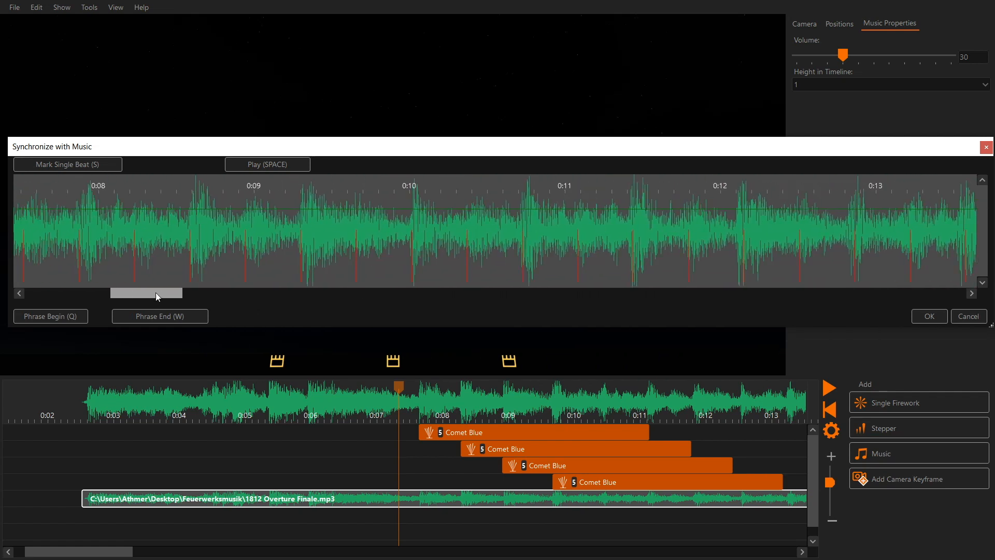
{"action": "left_click_drag", "start_coordinate": [174, 293], "coordinate": [140, 292]}
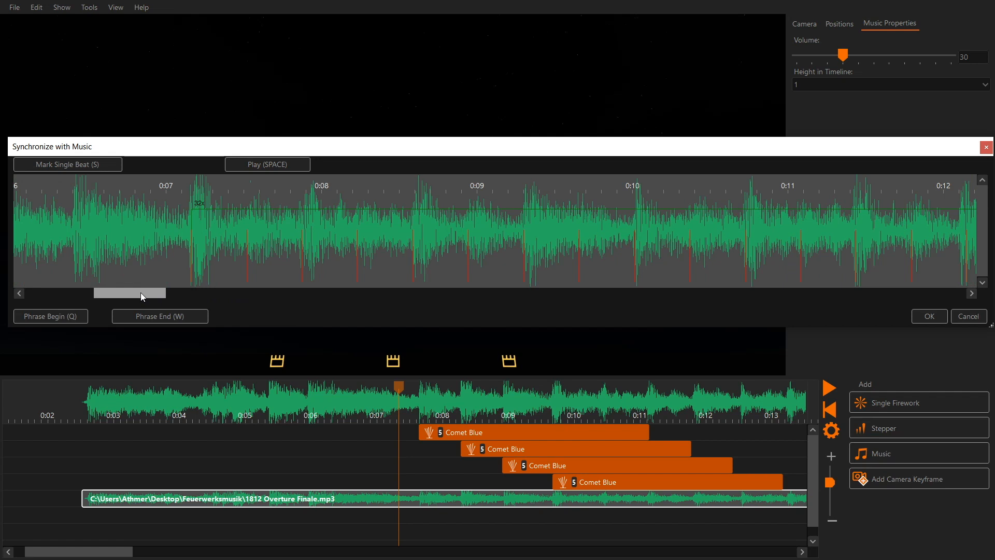
{"action": "left_click", "coordinate": [267, 163]}
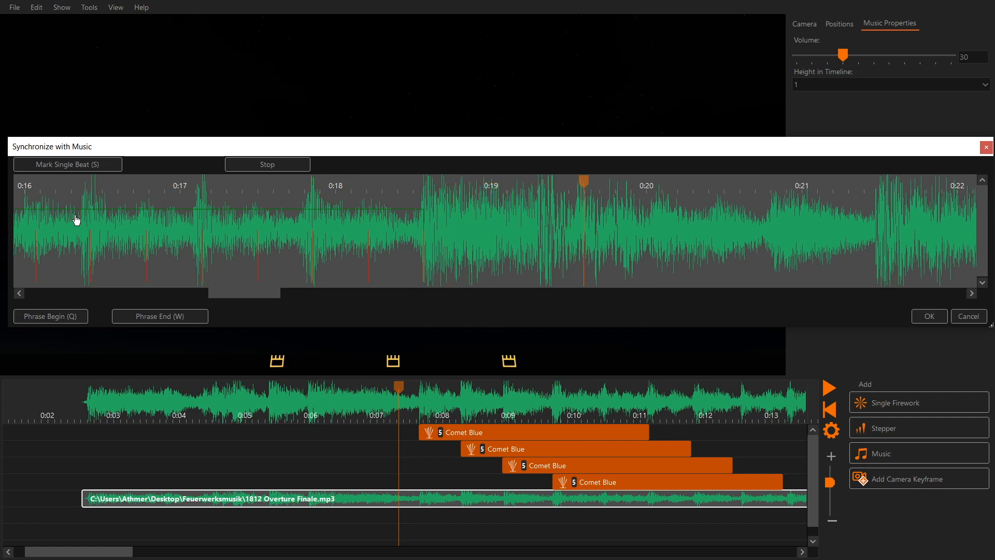
{"action": "left_click", "coordinate": [267, 164]}
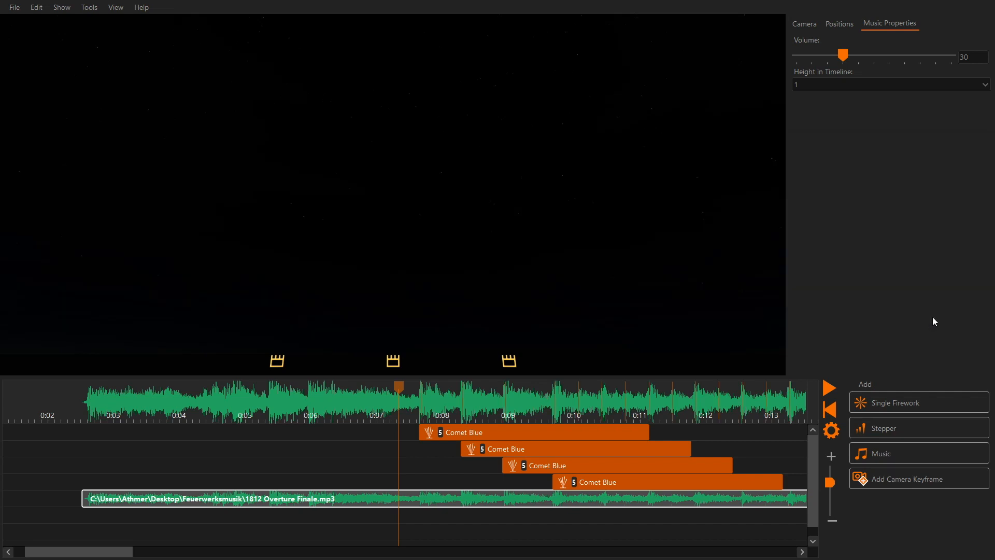
{"action": "mouse_move", "coordinate": [417, 408]}
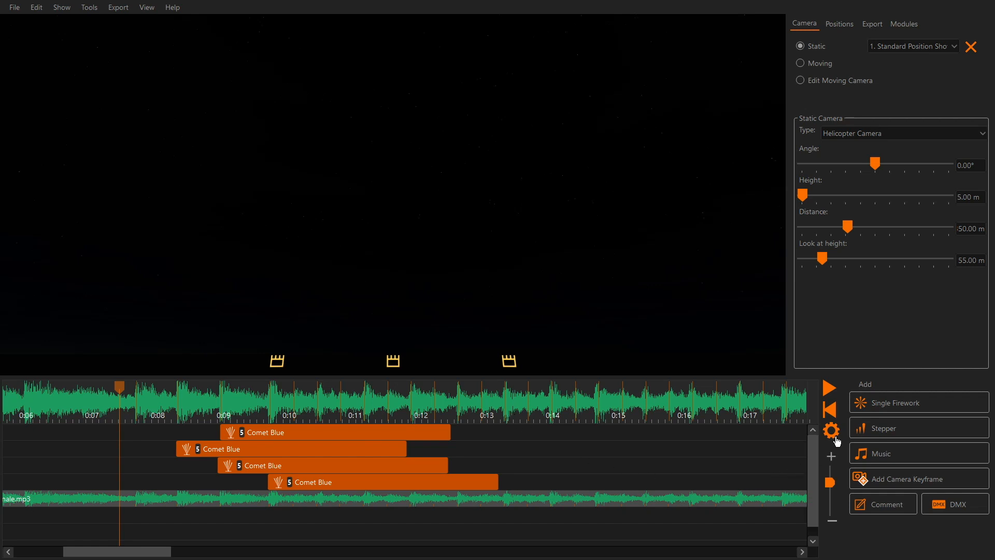
Enable 'Vertical reference line while dragging a cue' in Show Editor preferences
{"action": "left_click", "coordinate": [830, 430]}
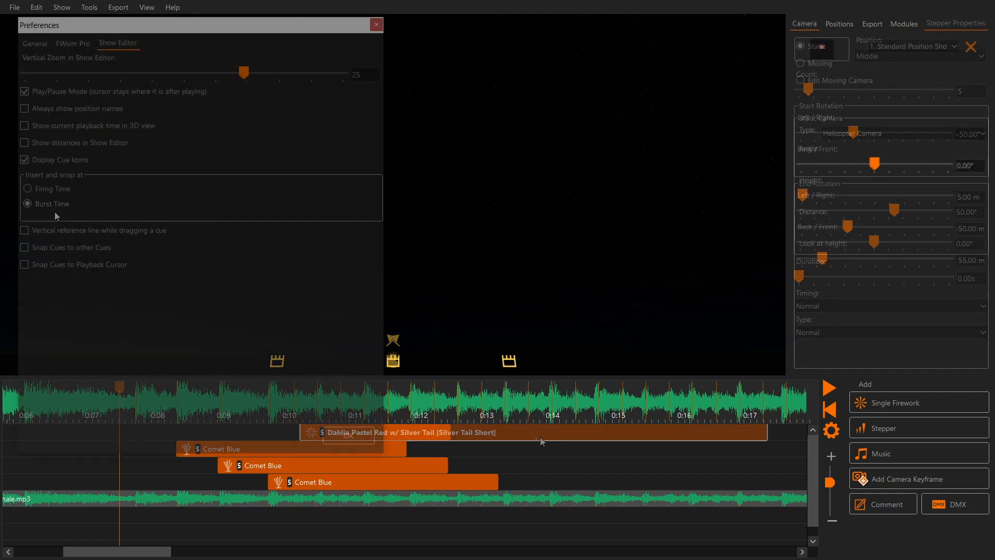
{"action": "left_click", "coordinate": [23, 231]}
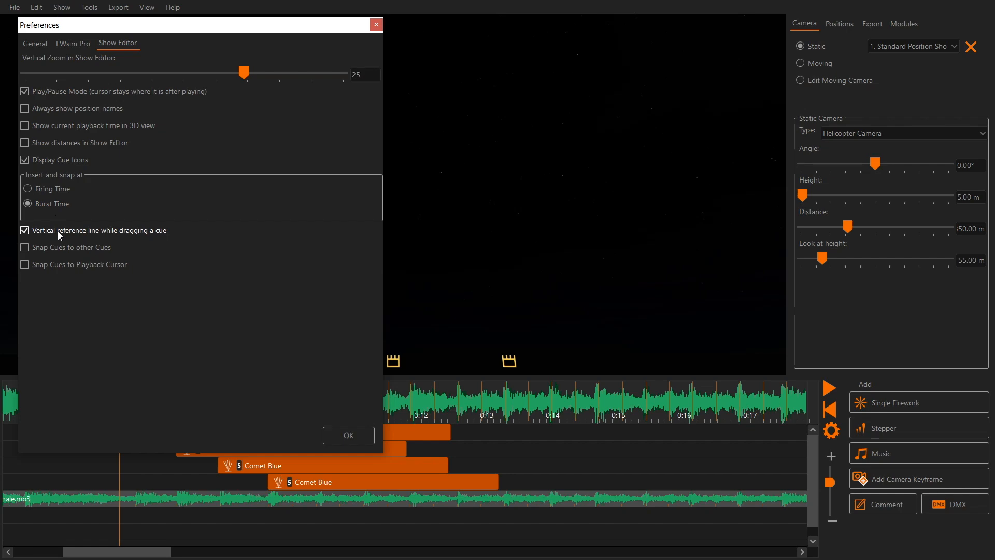